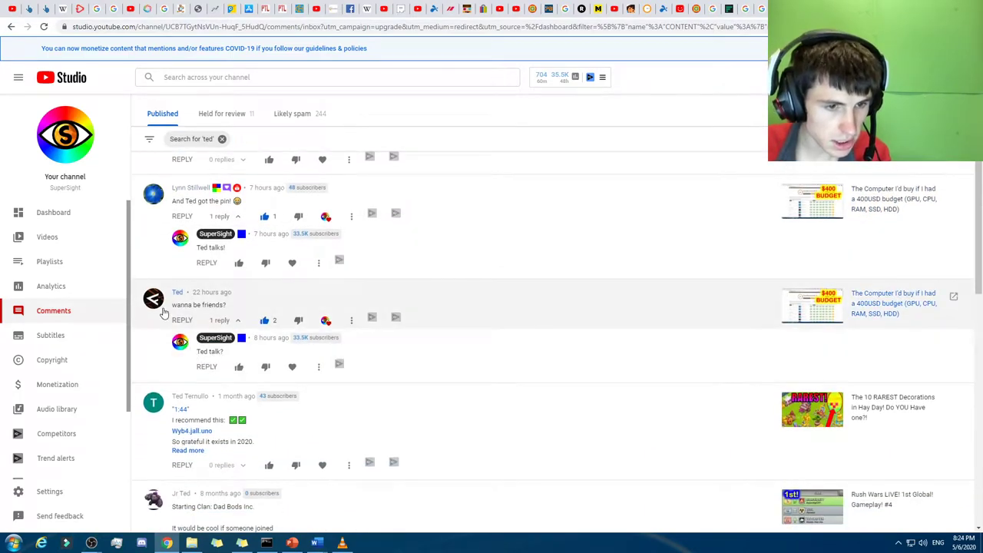
From the filtered comments, open the channel of commenter Ted who asked 'wanna be friends?'.
scroll("down", 3)
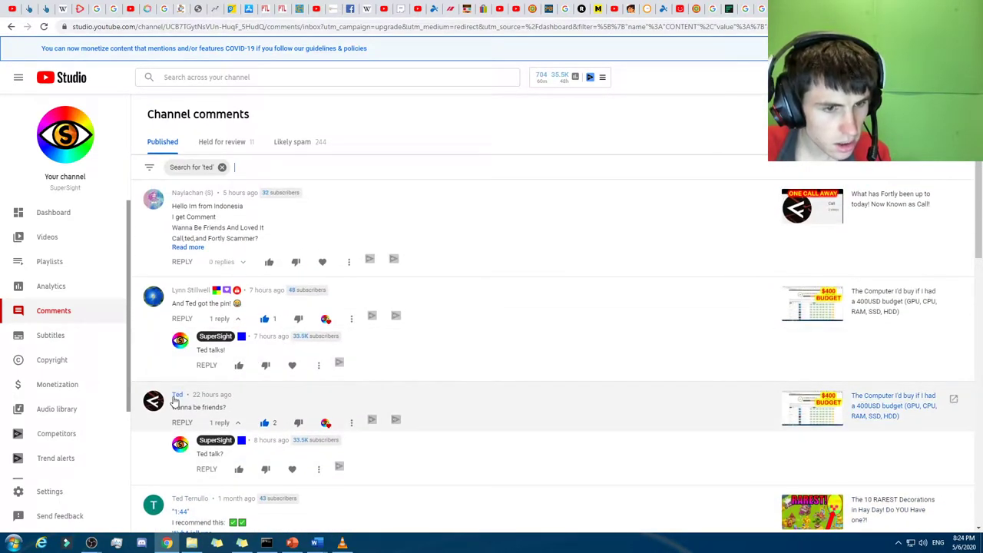
left_click(176, 394)
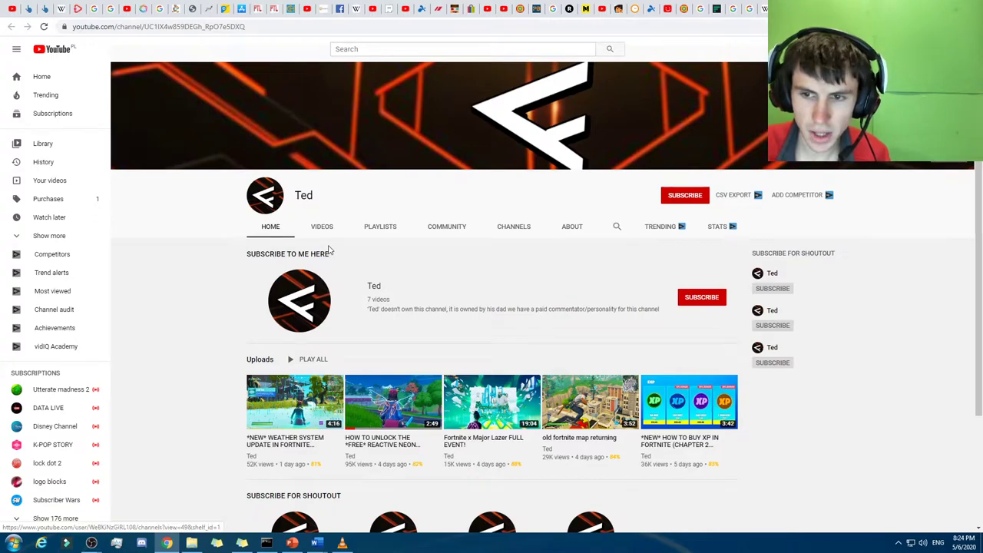
Scroll through the Fortnite Ted channel's Home page uploads and shoutout channels.
scroll("down", 3)
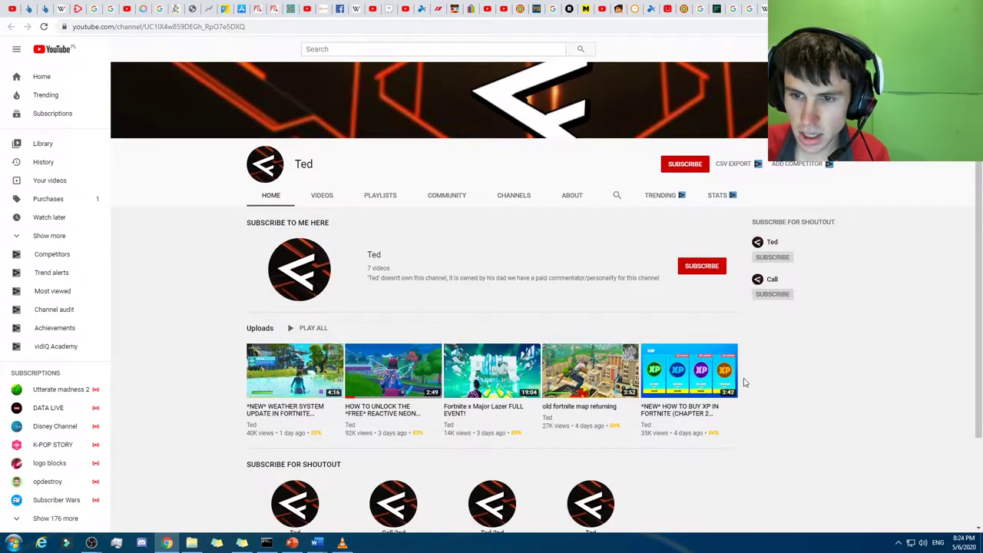
scroll("down", 3)
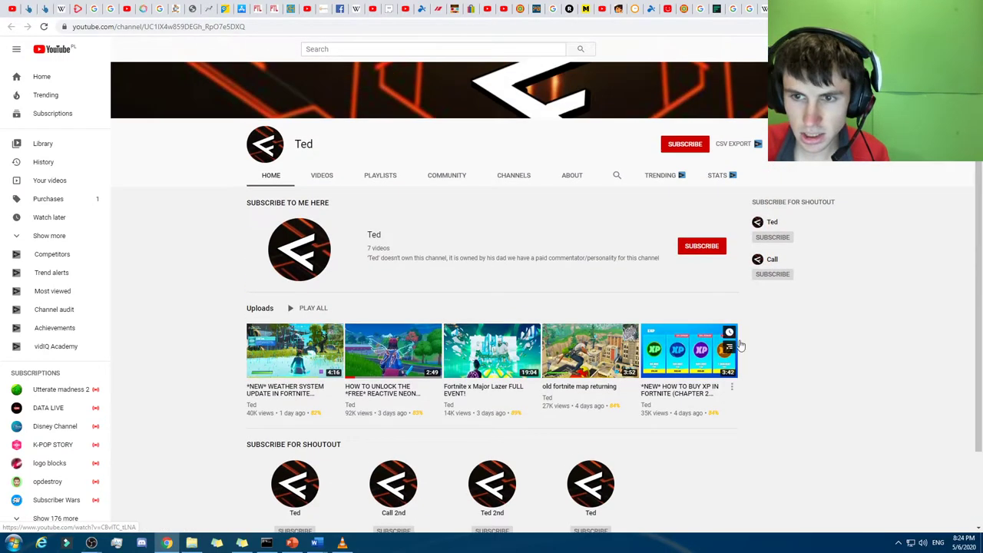
scroll("down", 3)
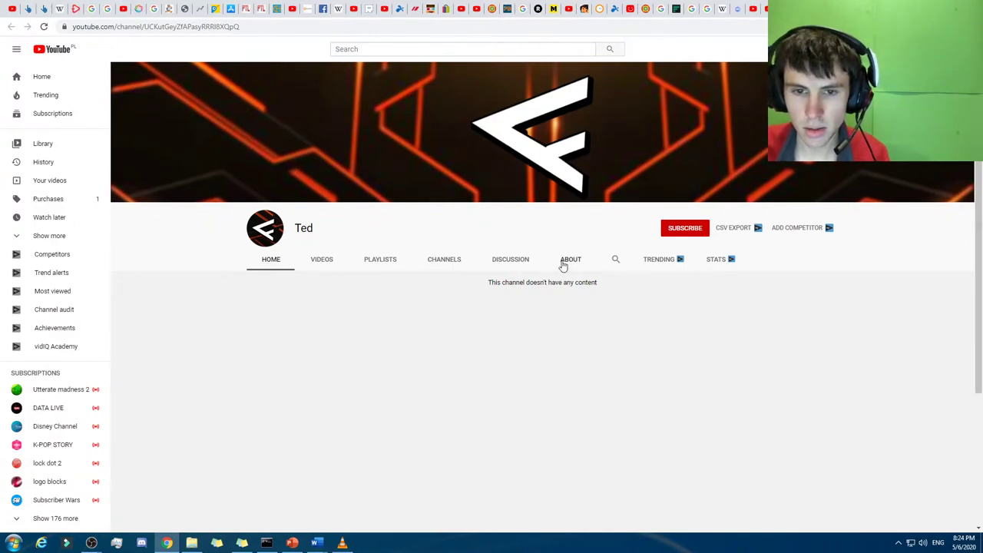
View a Ted channel's About and Discussion sections, then another Ted channel's empty Community page.
left_click(571, 259)
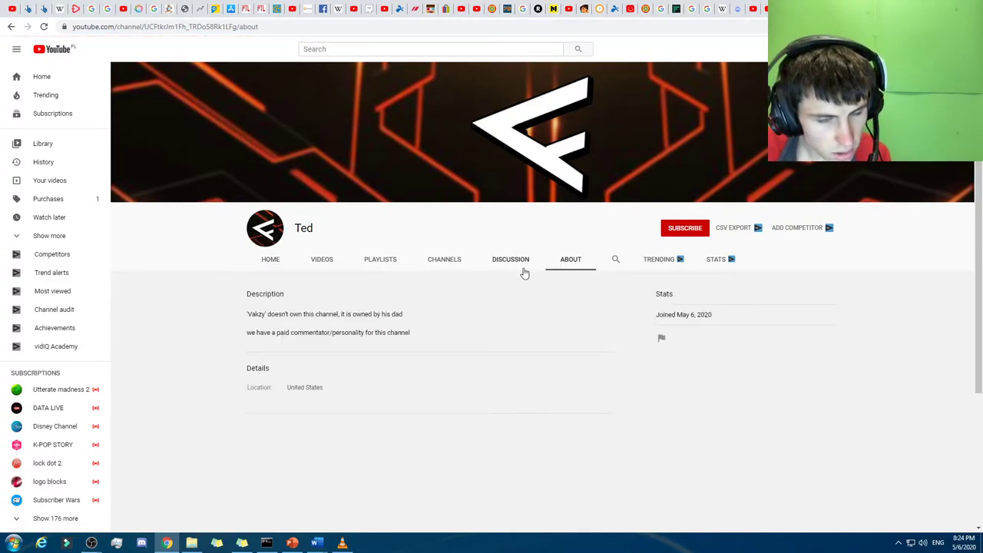
left_click(510, 259)
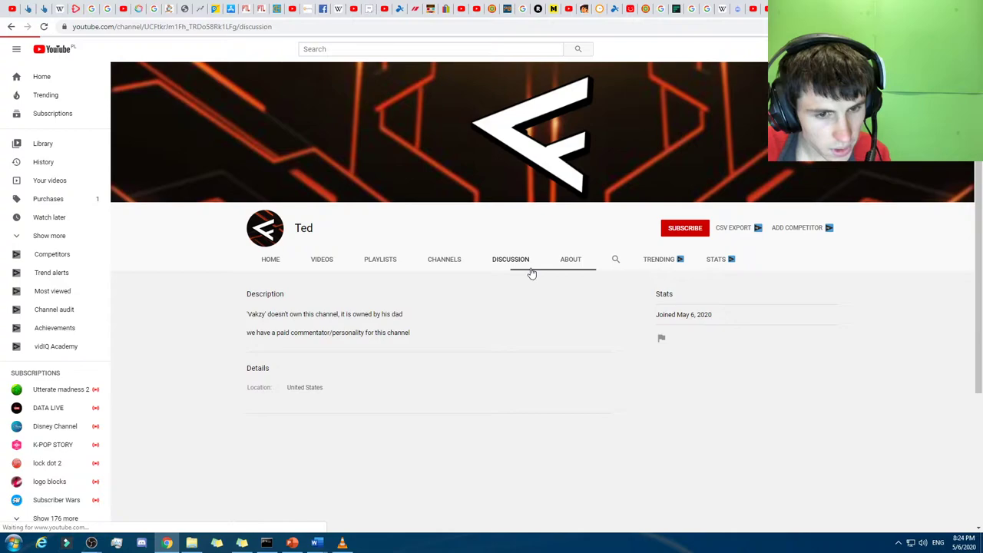
left_click(511, 259)
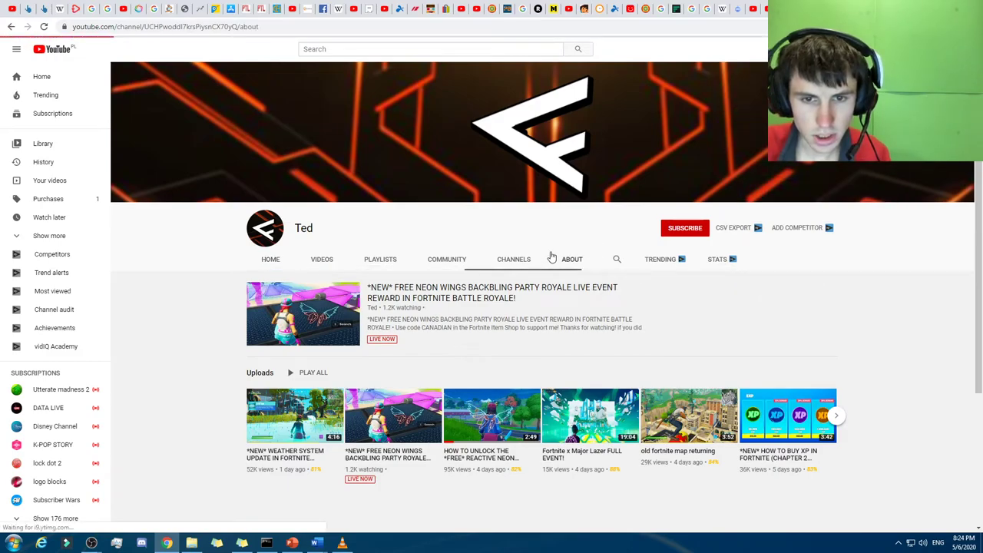
left_click(446, 258)
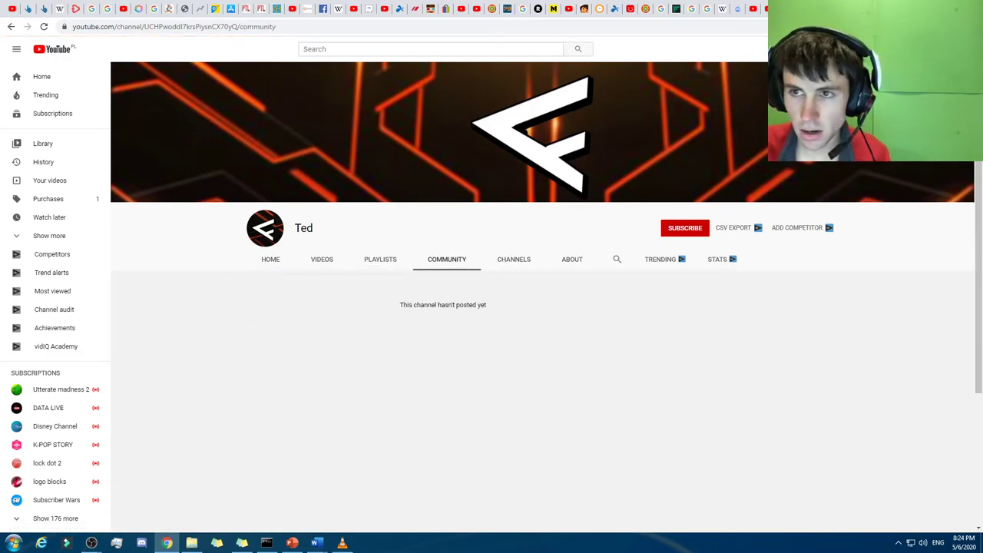
Show the Ted channel's Discussion section with two comments calling out bots.
left_click(510, 259)
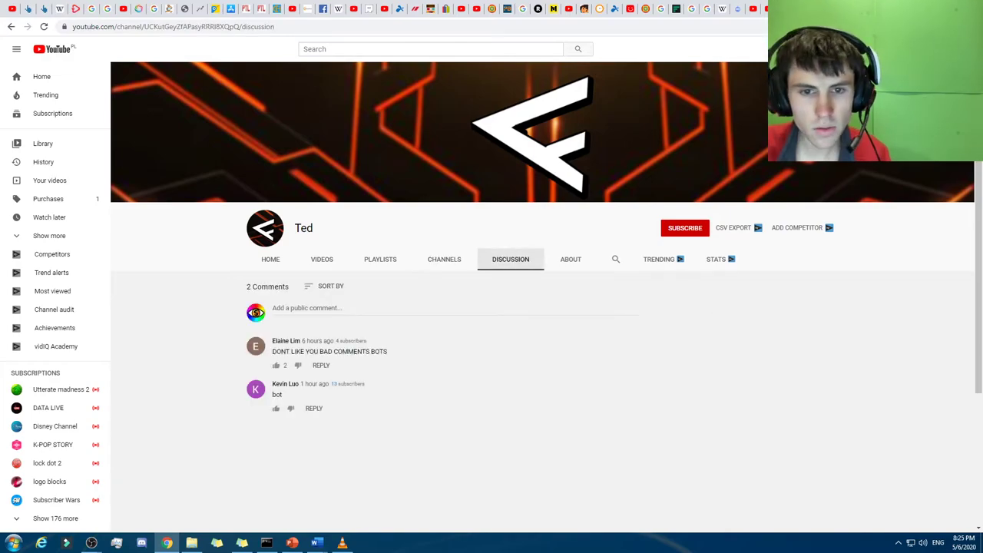
mouse_move(359, 270)
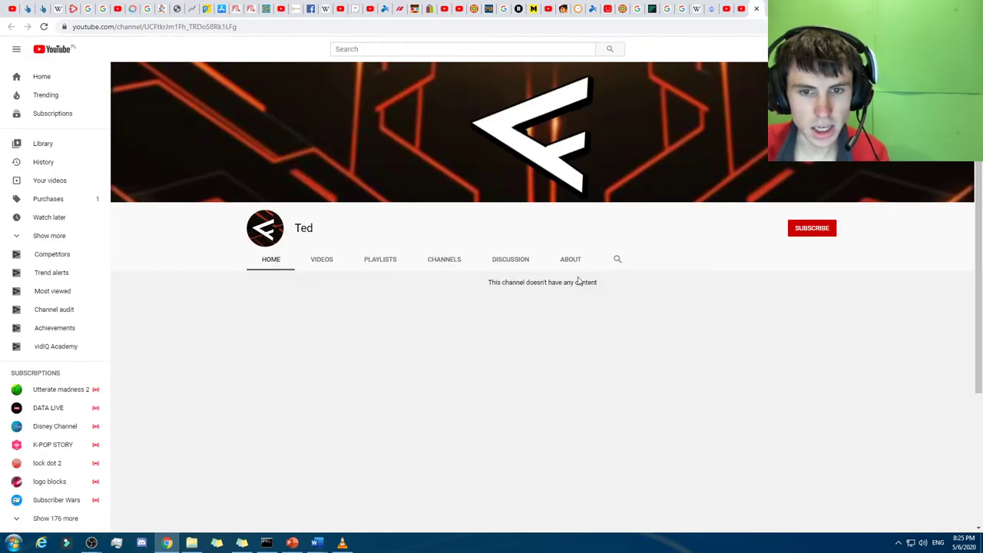
Read the empty Ted channel's About description and join date, then return to the two-comment Discussion.
left_click(570, 258)
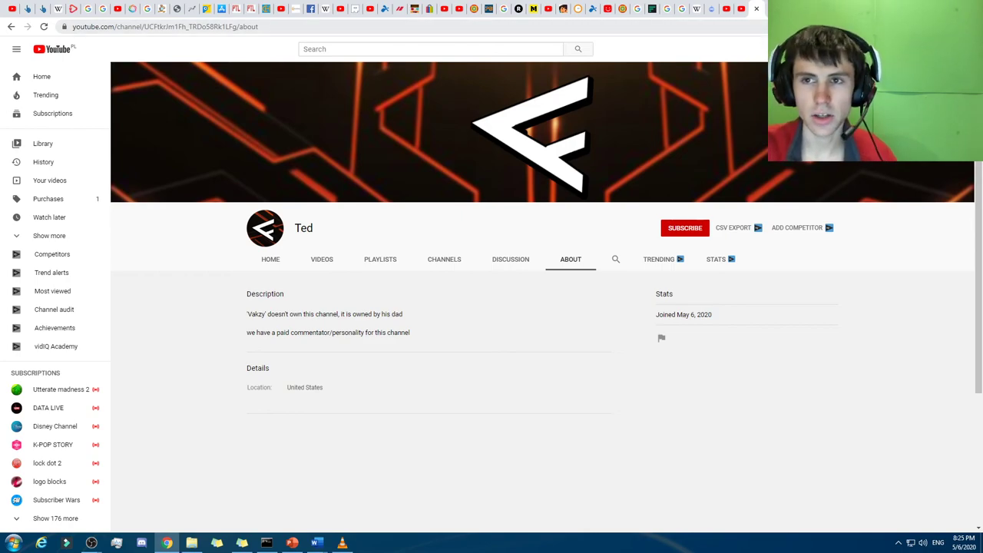
left_click(510, 258)
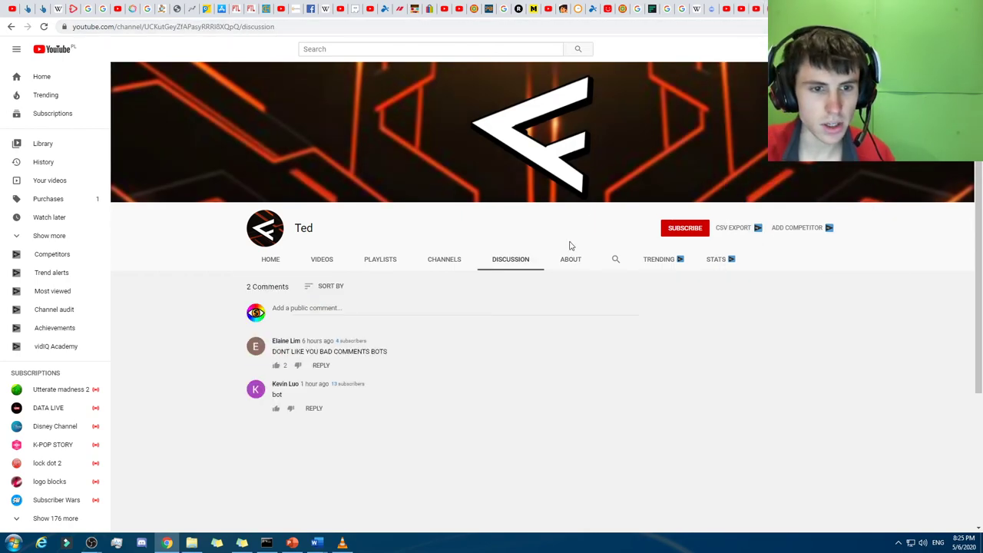
mouse_move(486, 350)
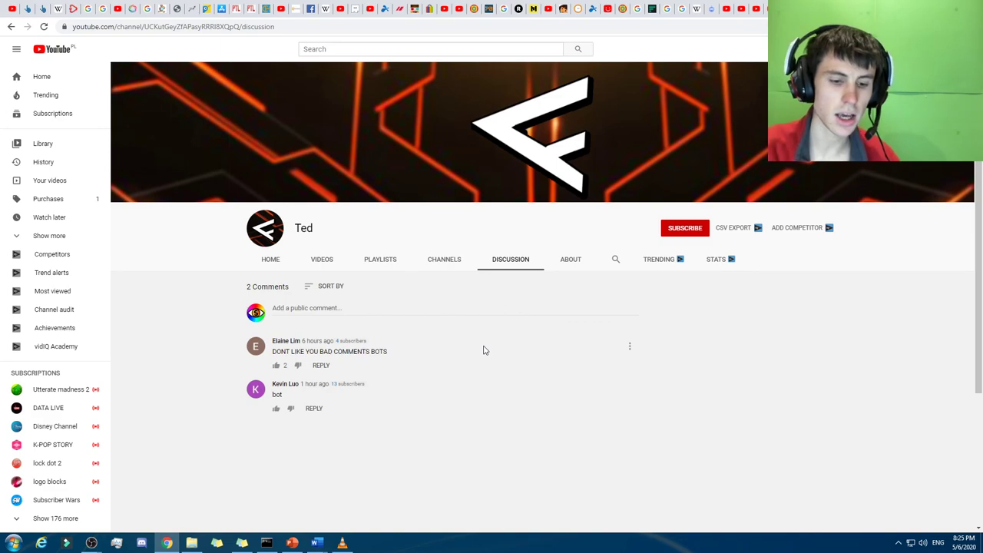